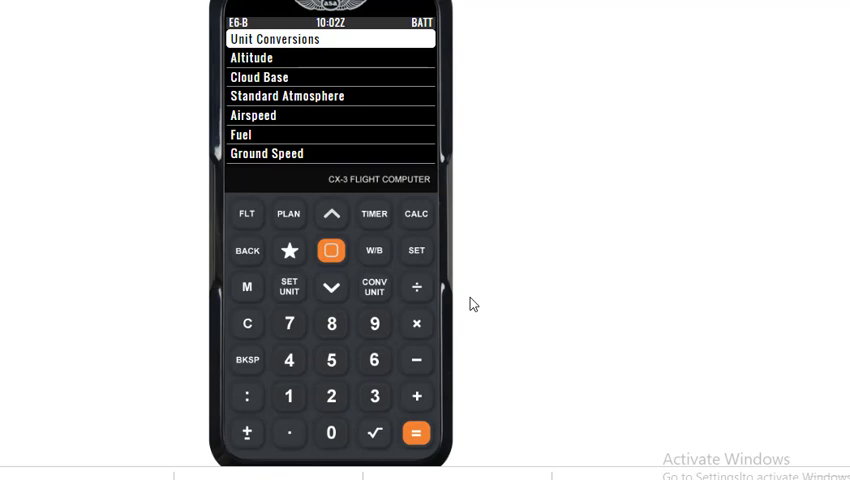
{"action": "mouse_move", "coordinate": [331, 288]}
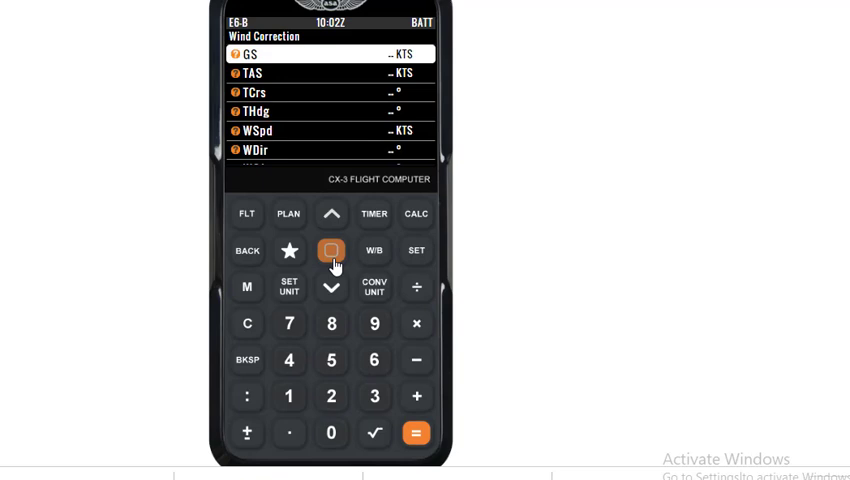
- Key in 180 knots for both ground speed and true airspeed on the keypad
{"action": "left_click", "coordinate": [289, 395]}
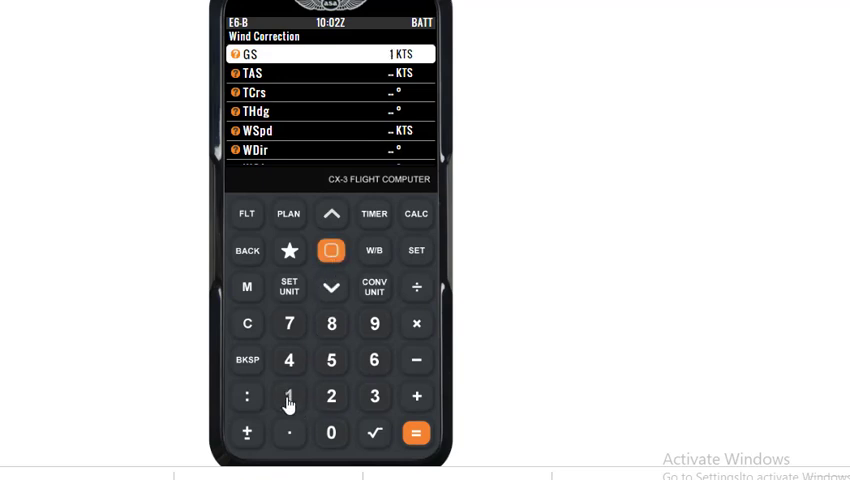
{"action": "left_click", "coordinate": [331, 323]}
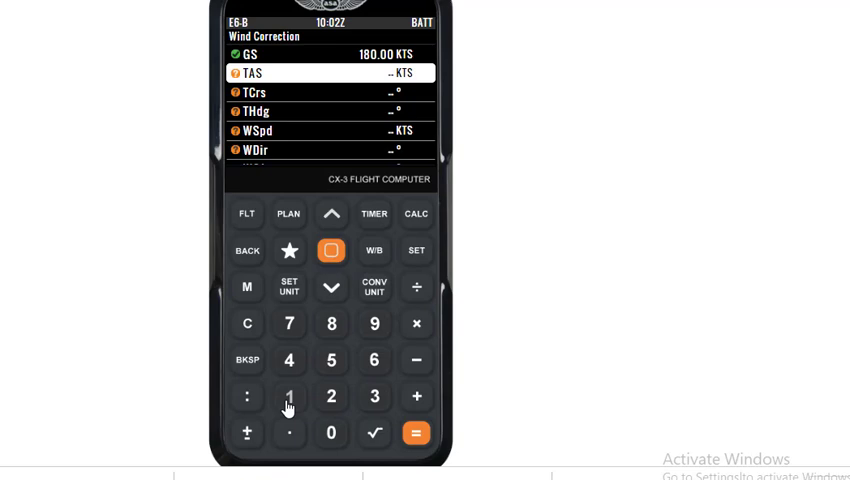
{"action": "left_click", "coordinate": [289, 396]}
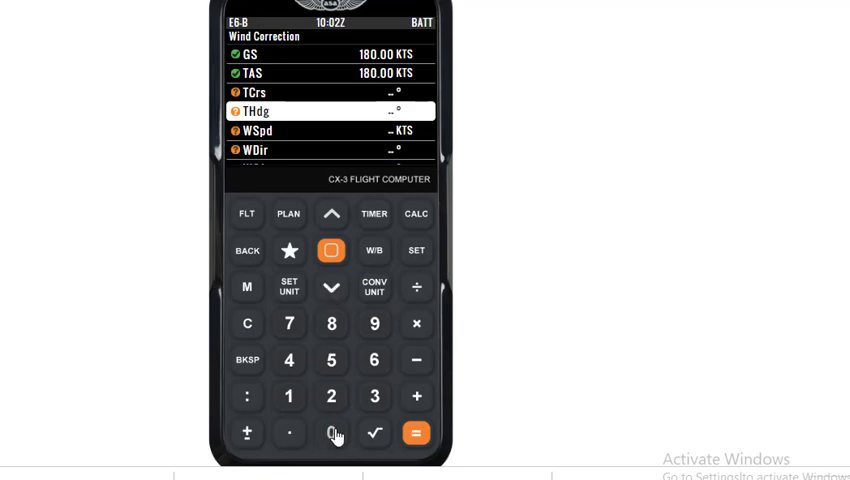
- Key 090 into the THdg field and confirm it with enter
{"action": "left_click", "coordinate": [375, 322]}
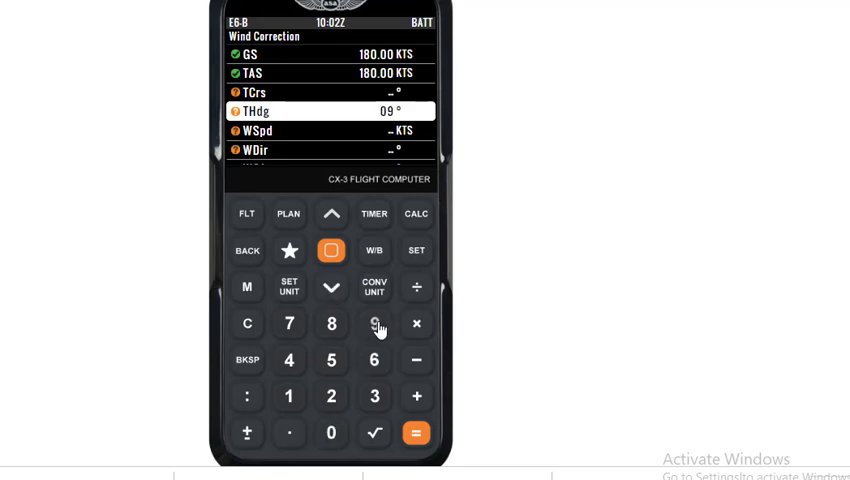
{"action": "left_click", "coordinate": [331, 433]}
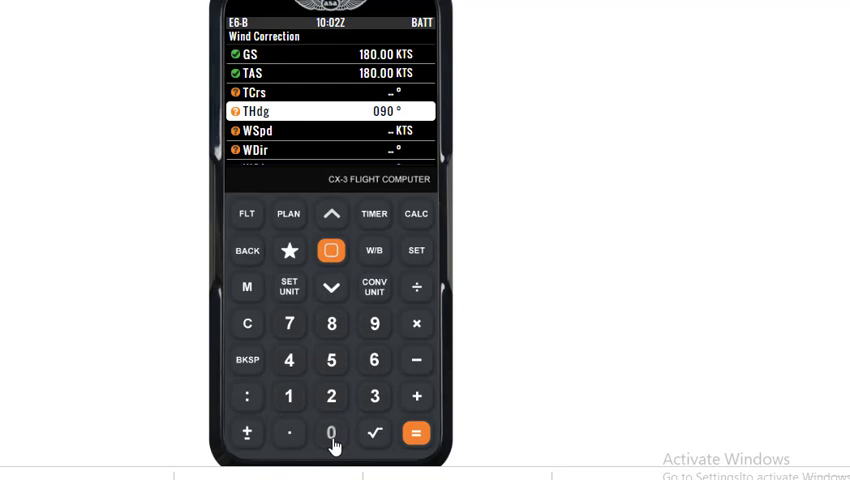
{"action": "left_click", "coordinate": [331, 250]}
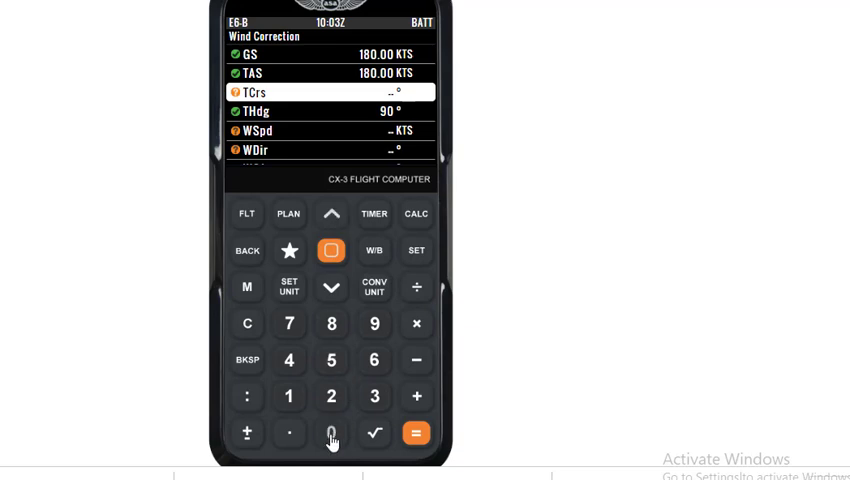
- Key 095 into TCrs and confirm, yielding wind 15.70 knots from 2°
{"action": "left_click", "coordinate": [374, 323]}
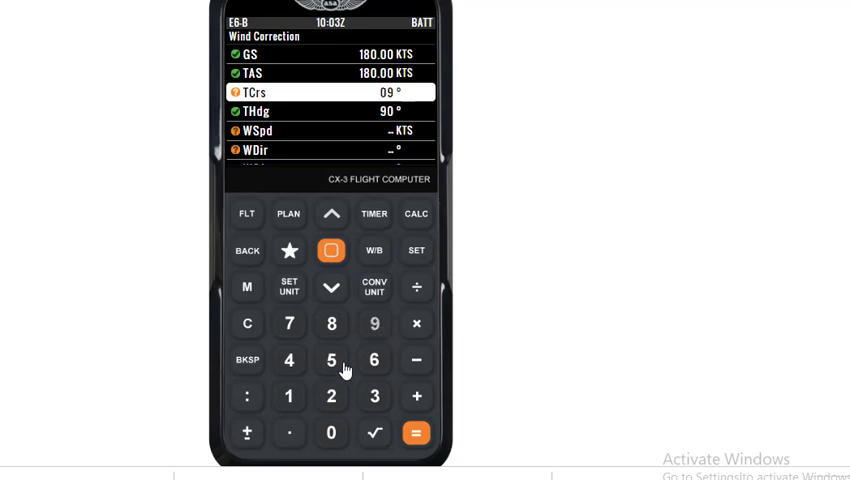
{"action": "left_click", "coordinate": [331, 360]}
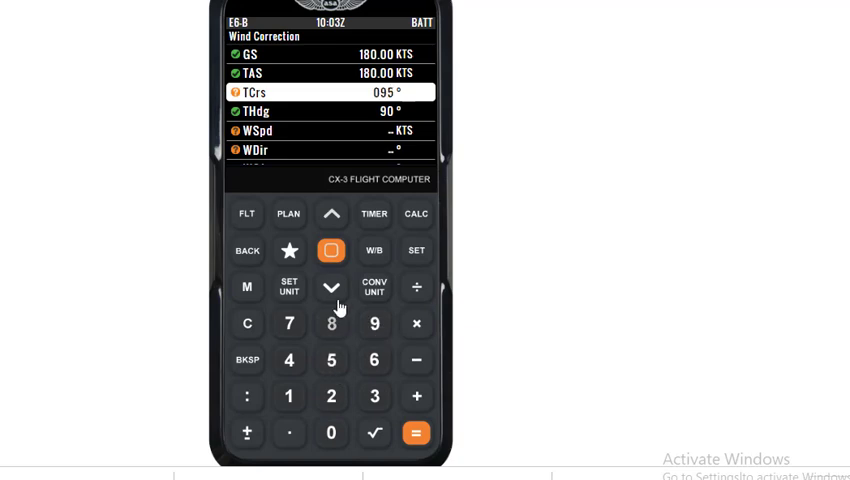
{"action": "left_click", "coordinate": [331, 250]}
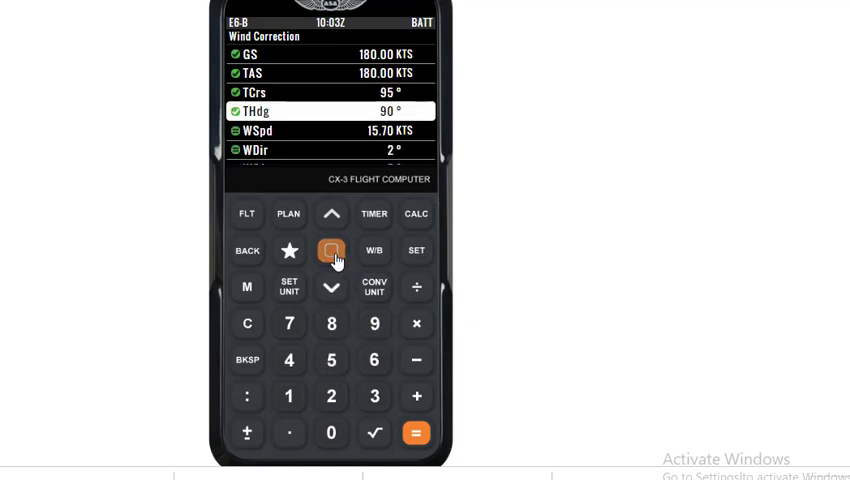